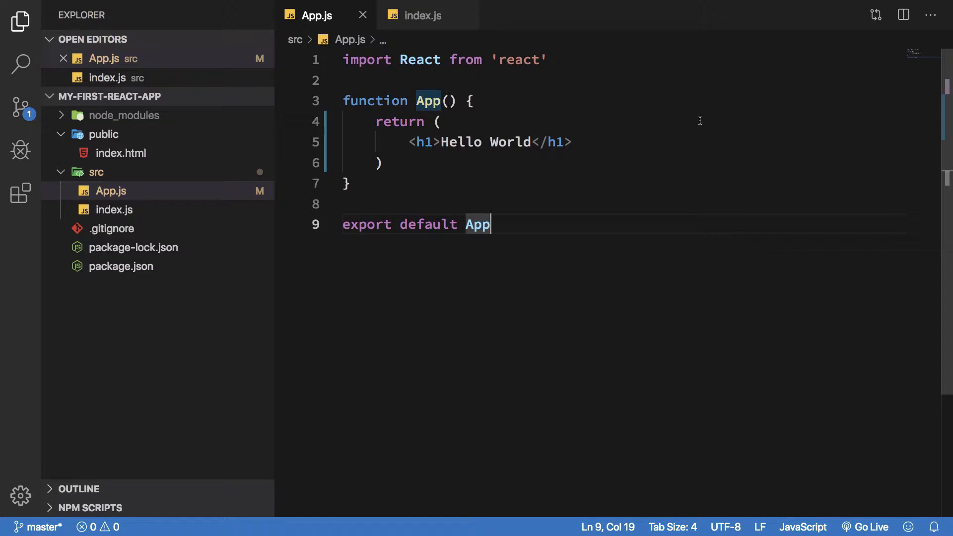
- Add a comment below the import noting Home.js -> Header.js + Content.js + Footer.js
{"action": "left_click", "coordinate": [572, 142]}
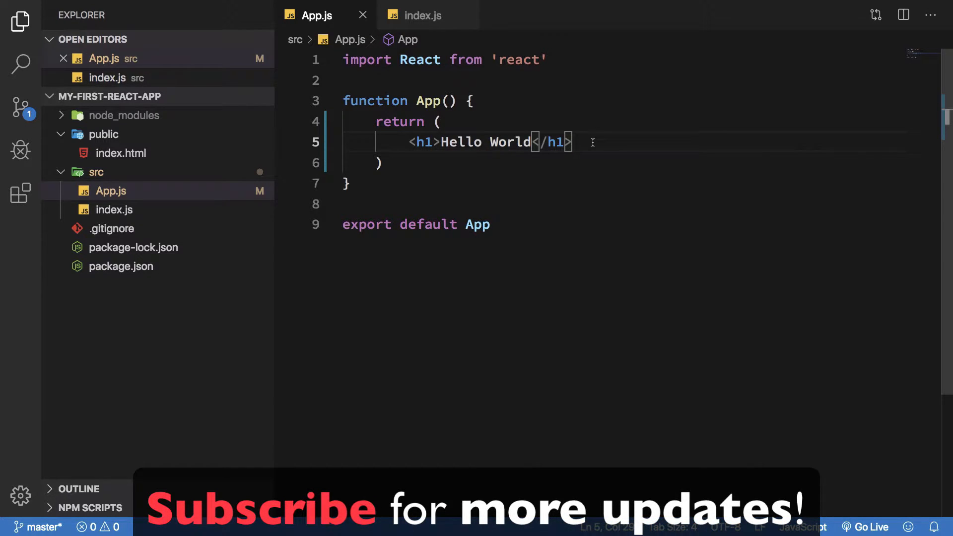
{"action": "mouse_move", "coordinate": [583, 180]}
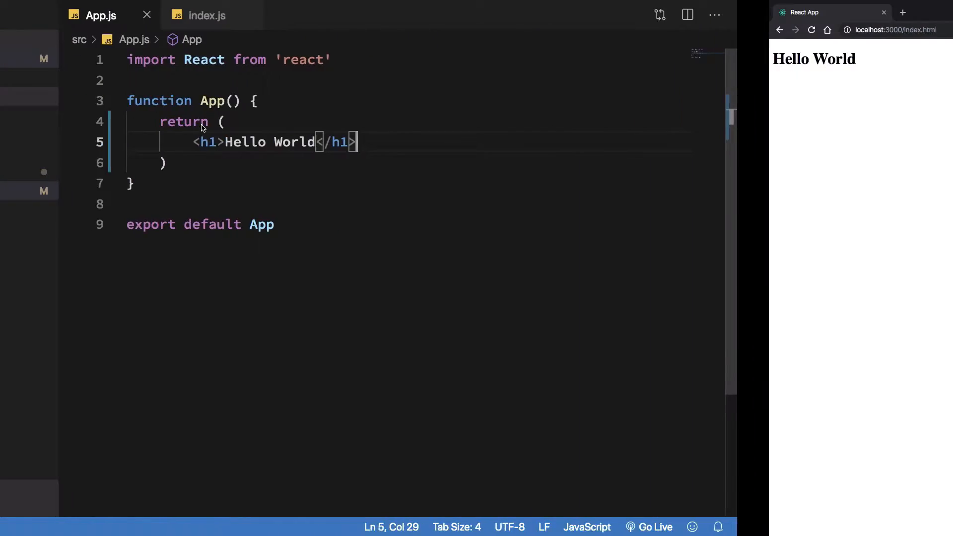
{"action": "left_click", "coordinate": [21, 21]}
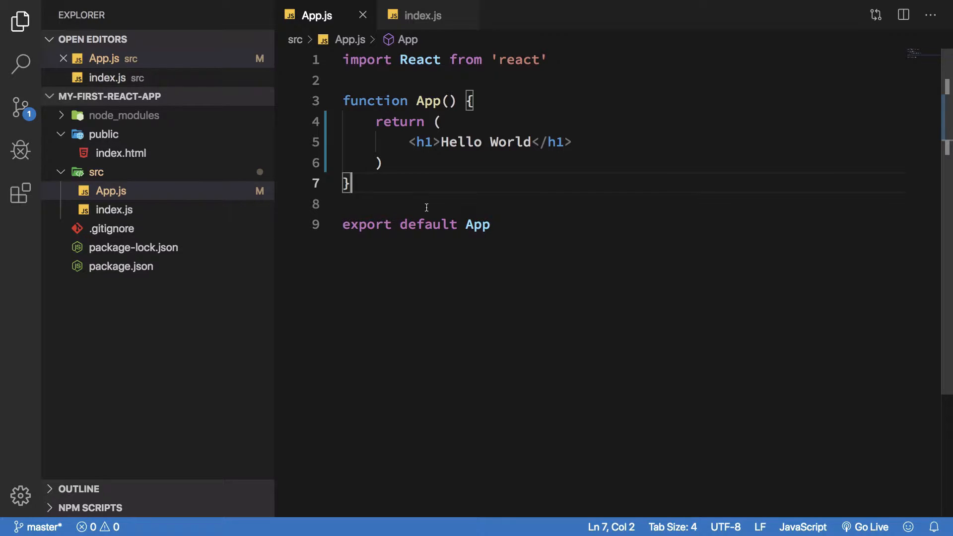
{"action": "left_click", "coordinate": [385, 162]}
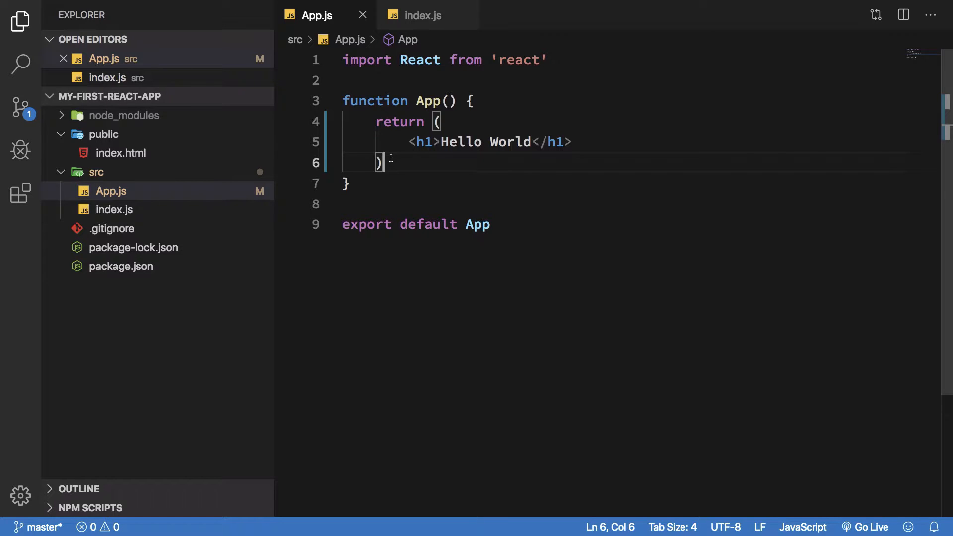
{"action": "type", "text": "// Home.js -"}
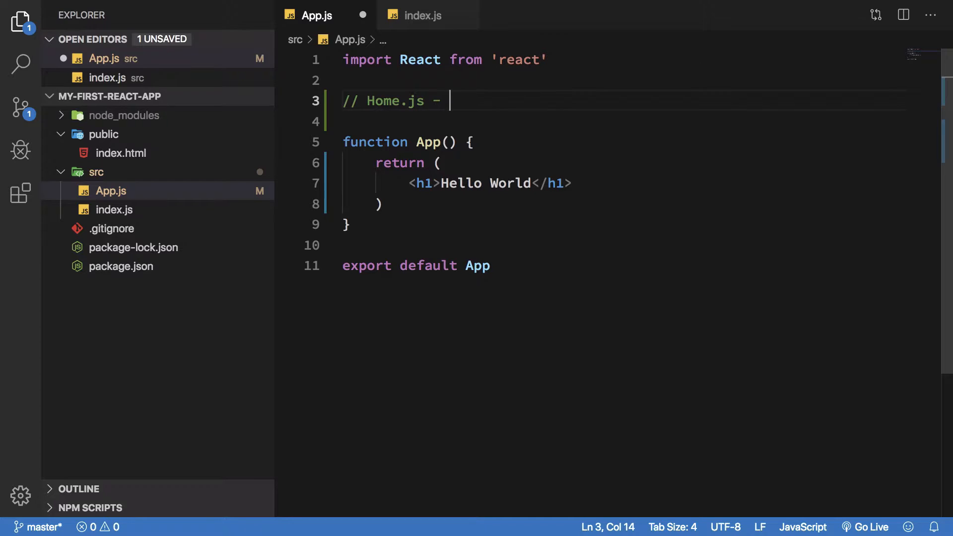
{"action": "type", "text": "> Header"}
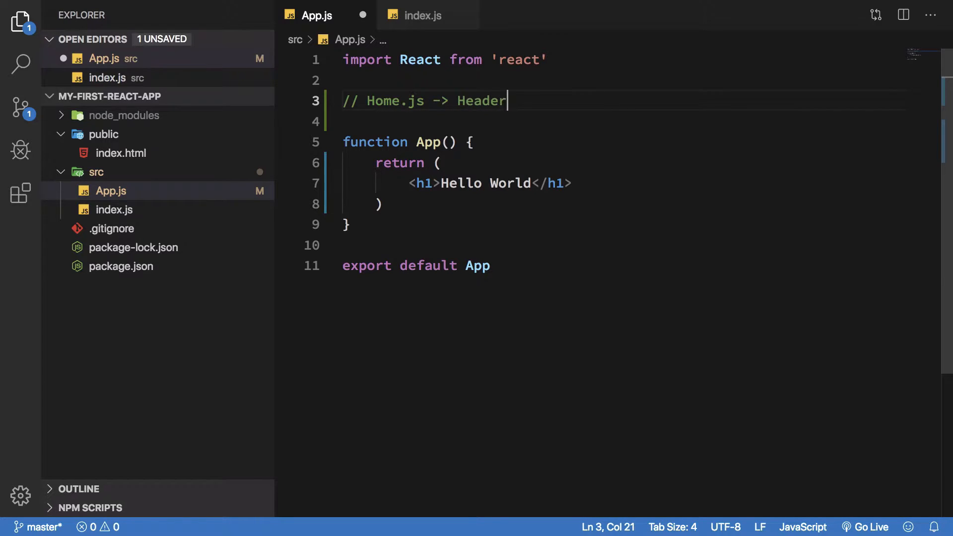
{"action": "type", "text": ".js + C"}
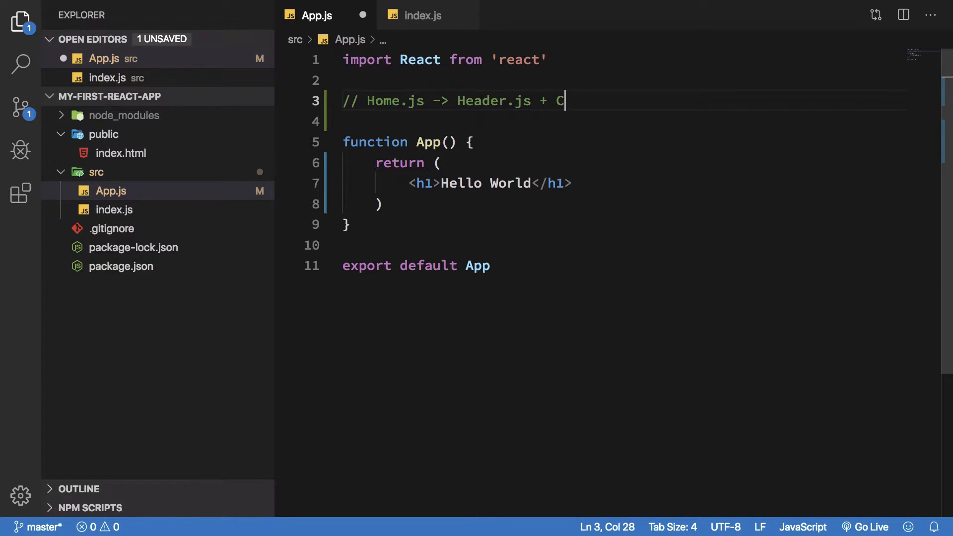
{"action": "type", "text": "ontent.js"}
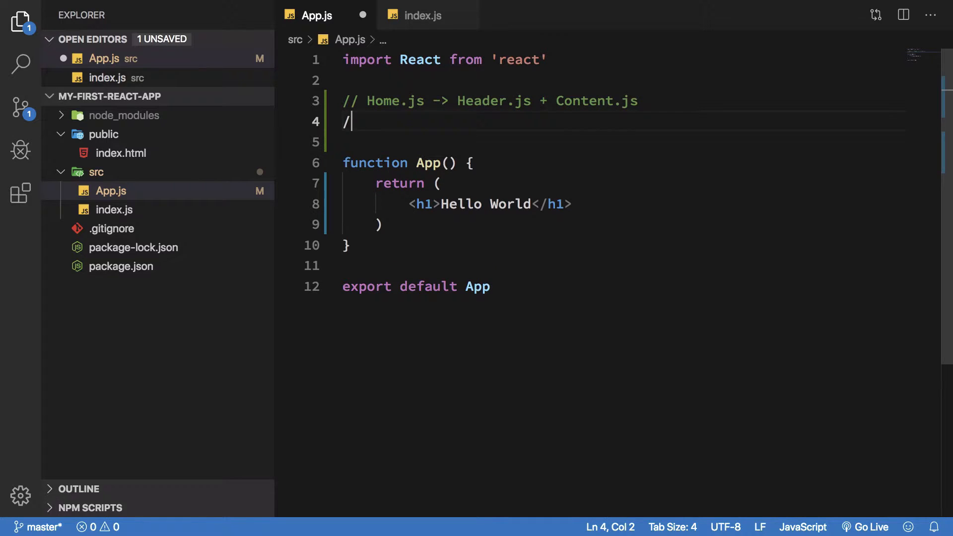
{"action": "type", "text": "/ P"}
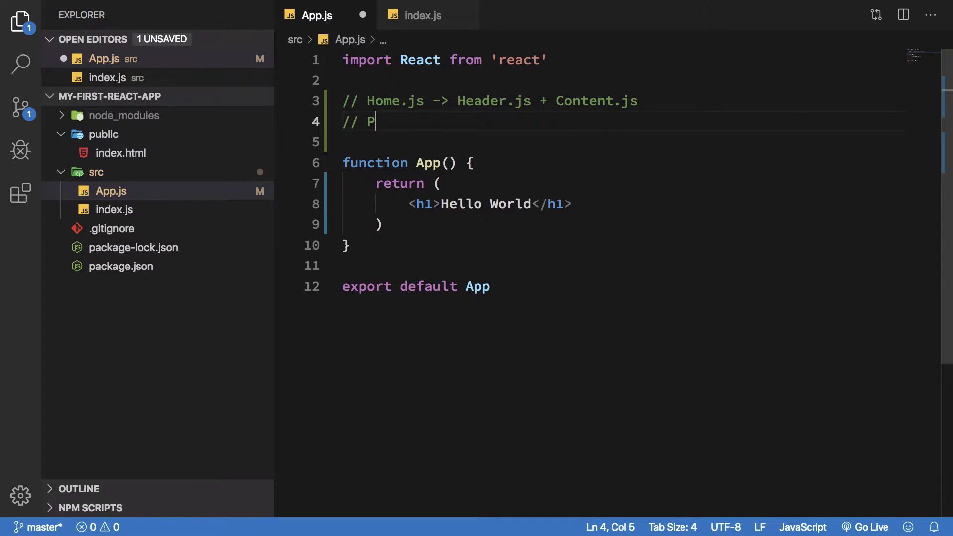
{"action": "key", "text": "Backspace"}
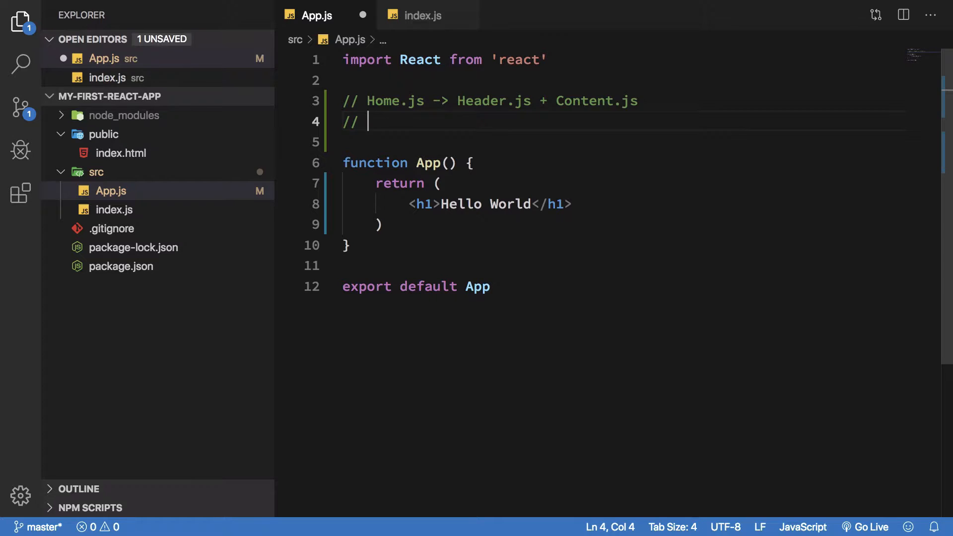
- Add a second comment noting Blog.js -> Header.js + Comments.js + Footer.js
{"action": "type", "text": "Blog.js ->"}
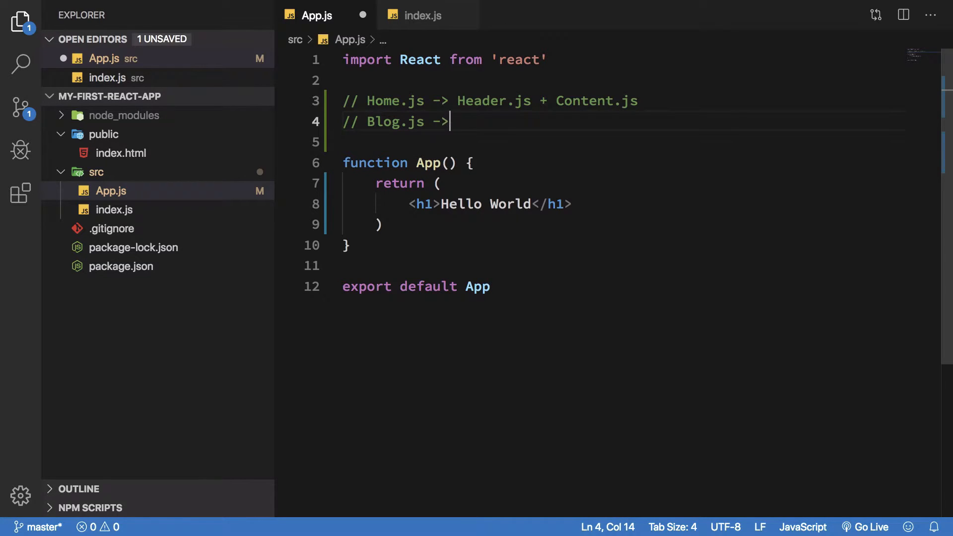
{"action": "type", "text": "Header.js +"}
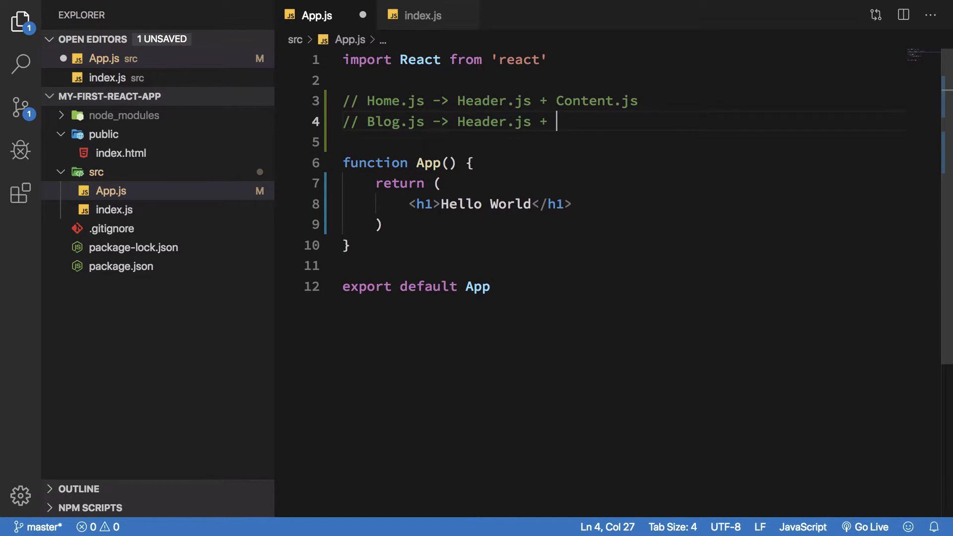
{"action": "type", "text": "Comments.js"}
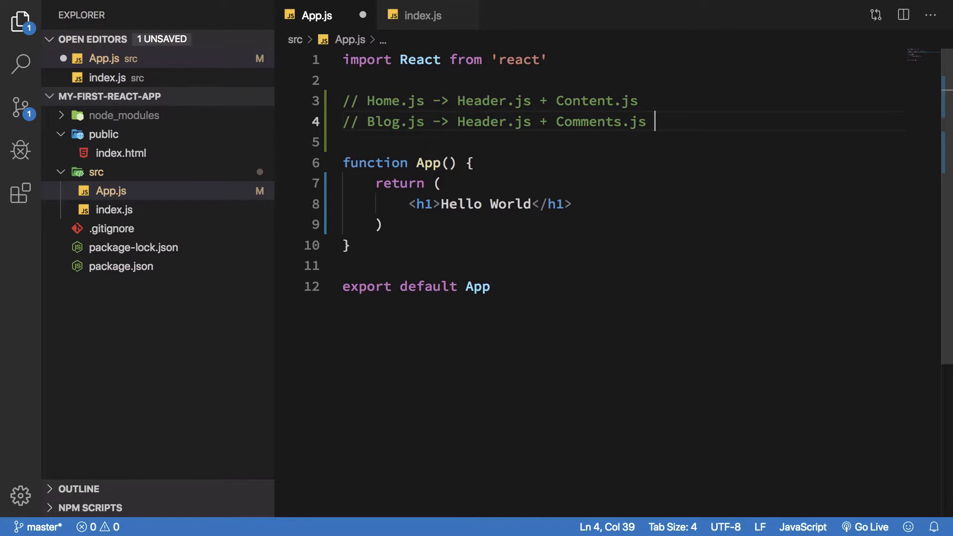
{"action": "type", "text": "+ Footer.js"}
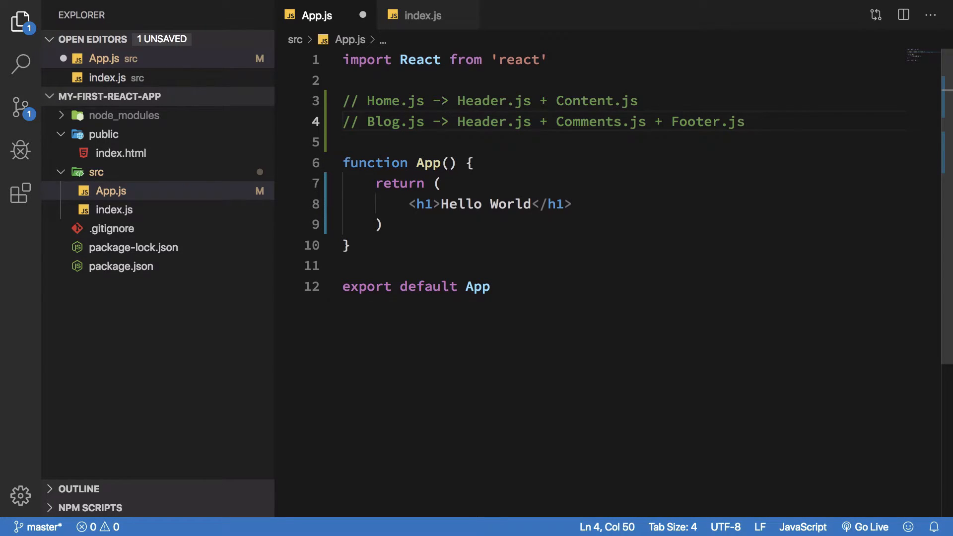
{"action": "type", "text": "+ fo"}
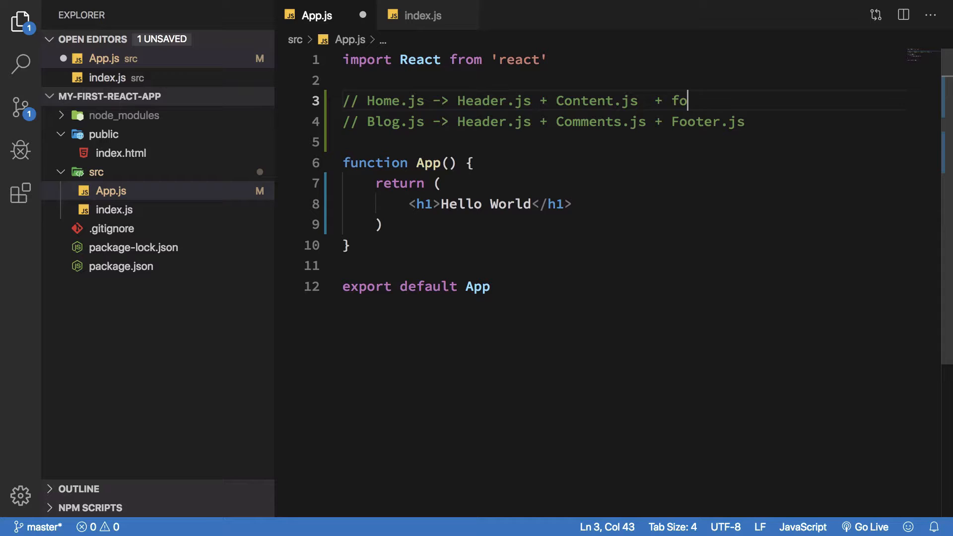
{"action": "type", "text": "oter.js"}
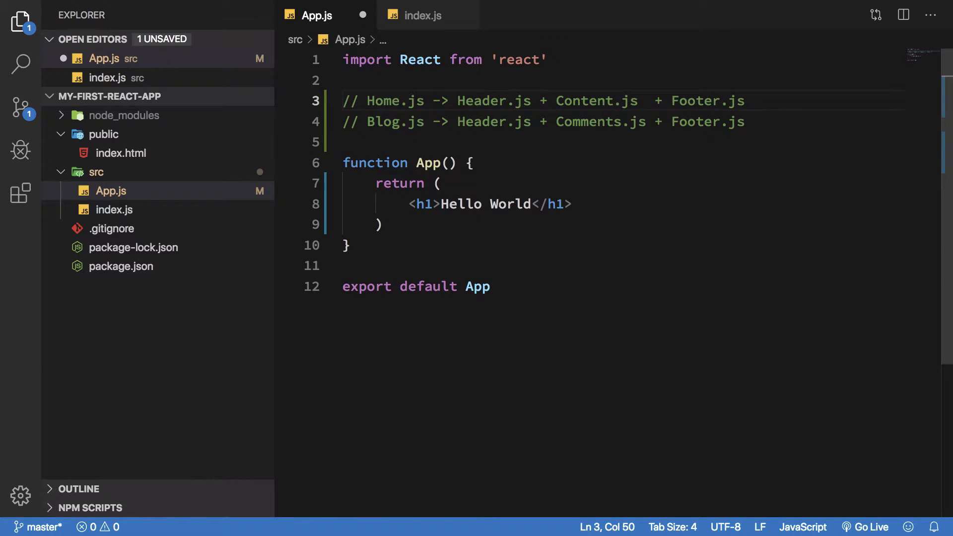
- Point out Home, Content, Footer and App names, then undo the comments back to the original code
{"action": "double_click", "coordinate": [381, 101]}
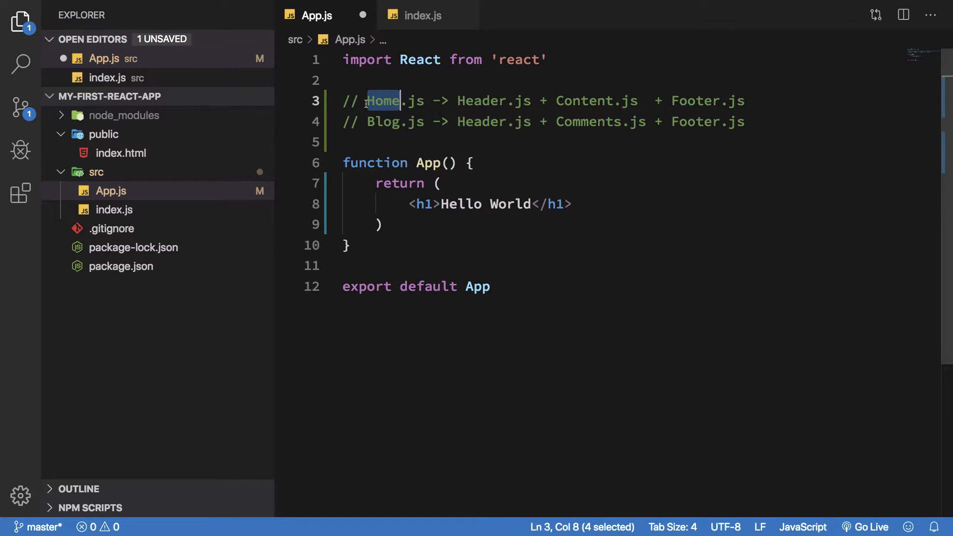
{"action": "double_click", "coordinate": [584, 102]}
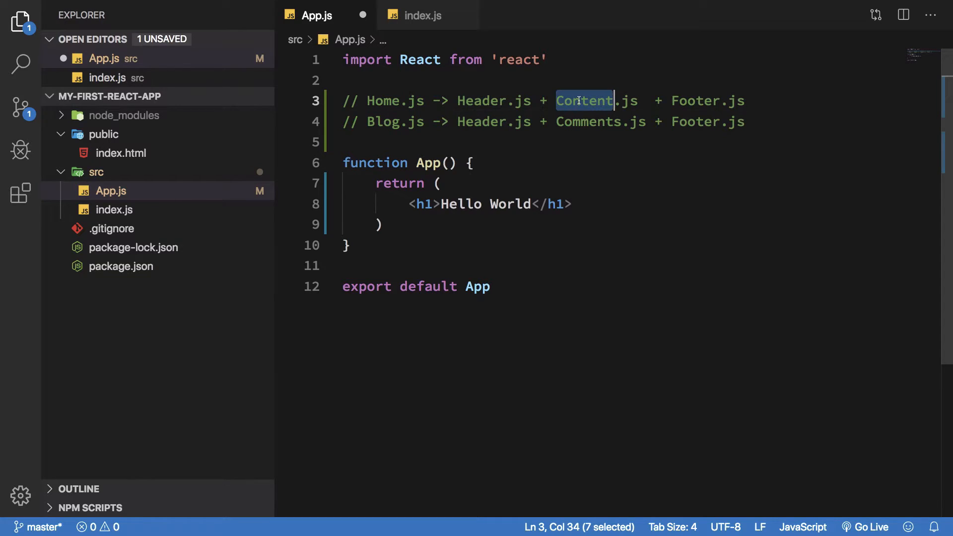
{"action": "double_click", "coordinate": [695, 101]}
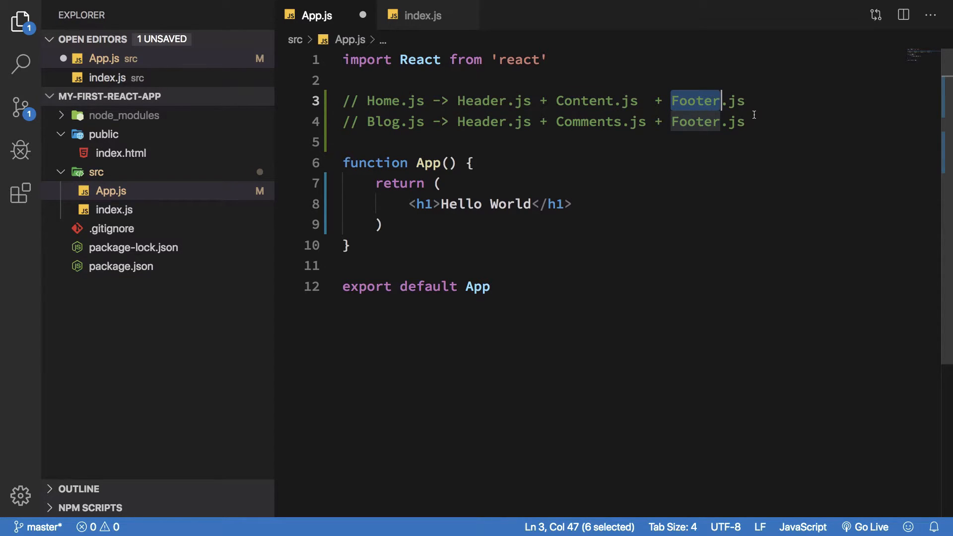
{"action": "double_click", "coordinate": [428, 162]}
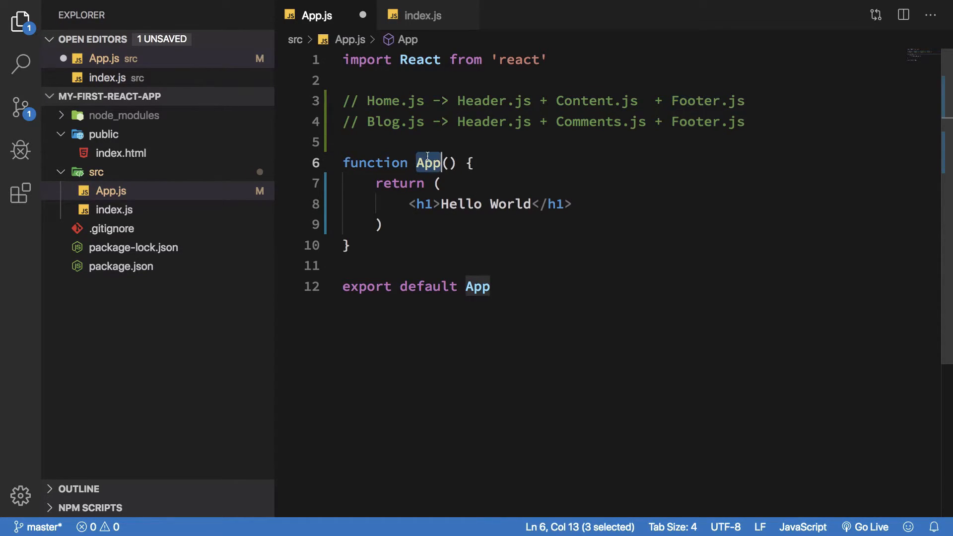
{"action": "double_click", "coordinate": [476, 286]}
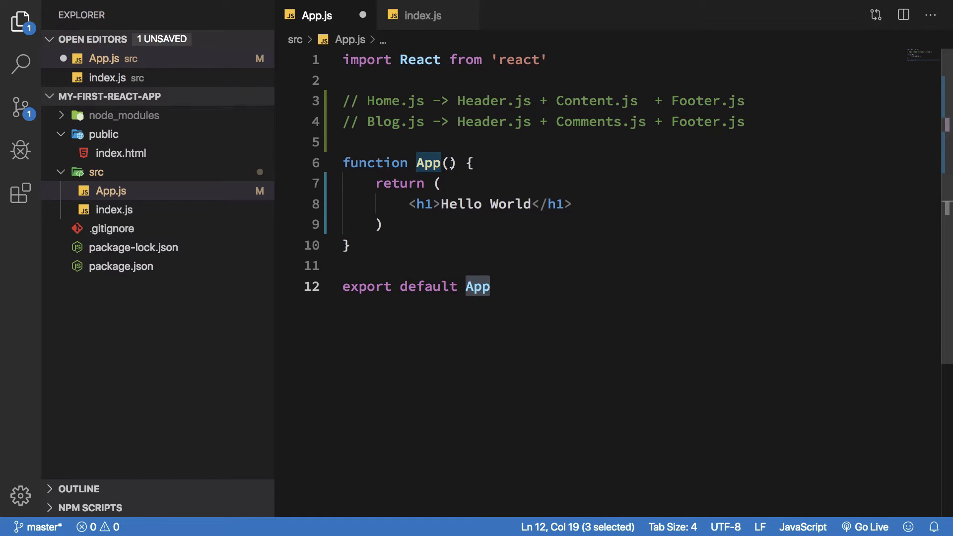
{"action": "left_click", "coordinate": [429, 162]}
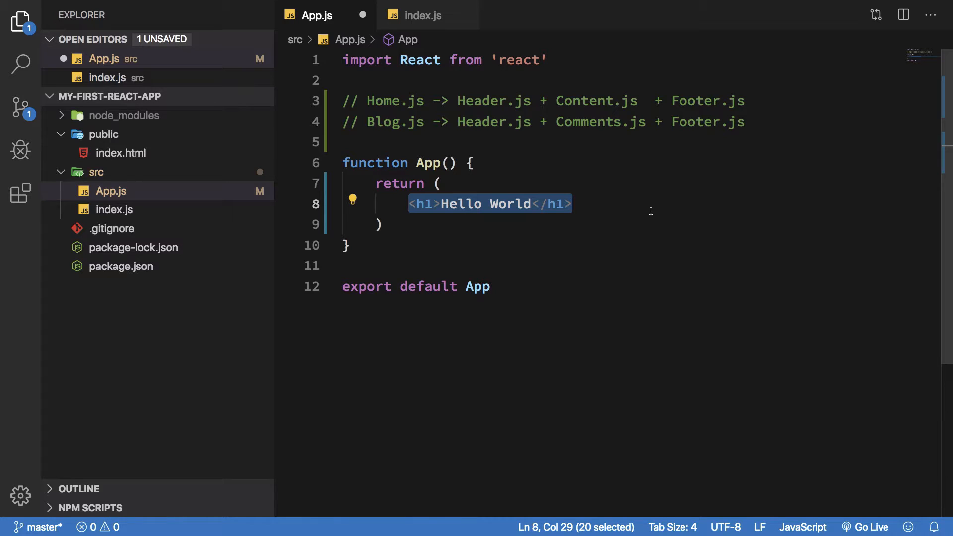
{"action": "left_click", "coordinate": [351, 245]}
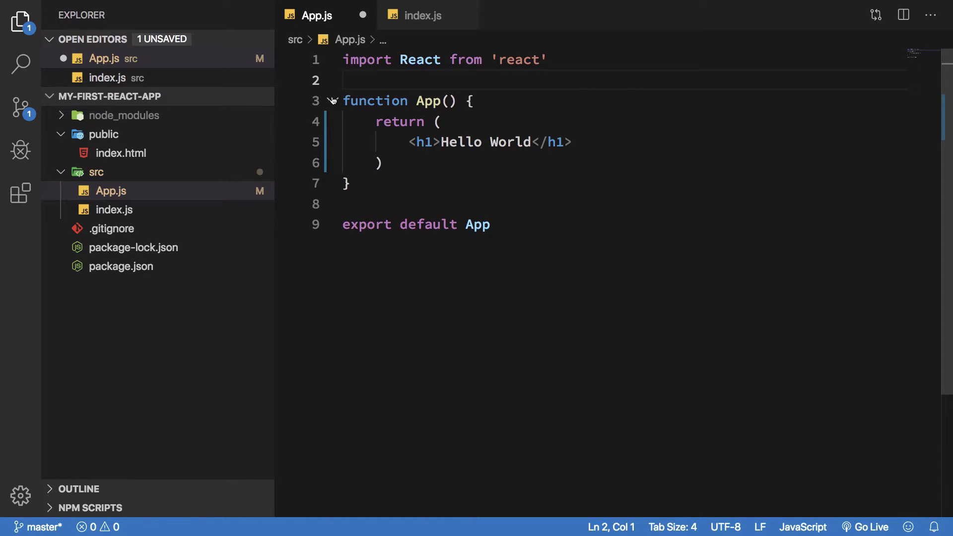
- Glance at index.js, return to App.js and add a blank line below the React import
{"action": "left_click", "coordinate": [424, 15]}
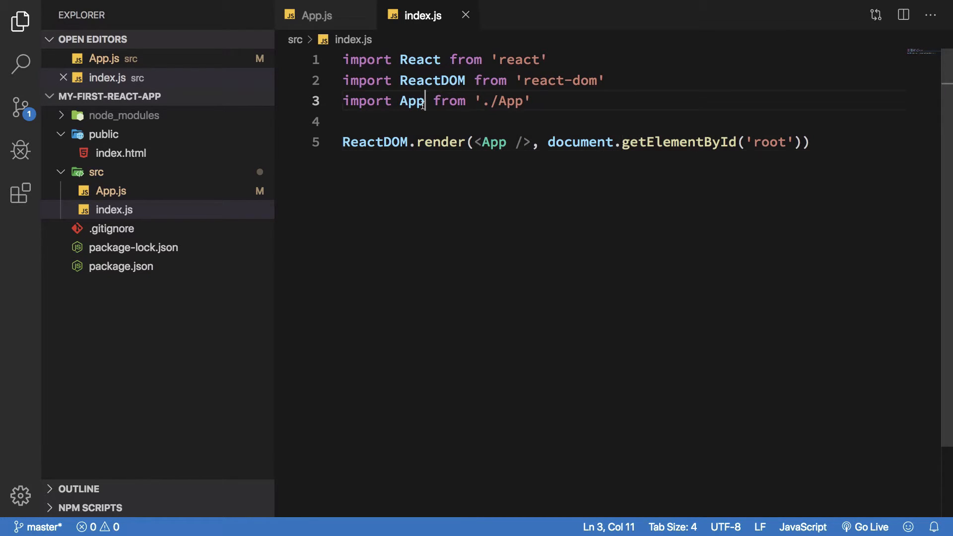
{"action": "left_click", "coordinate": [315, 14]}
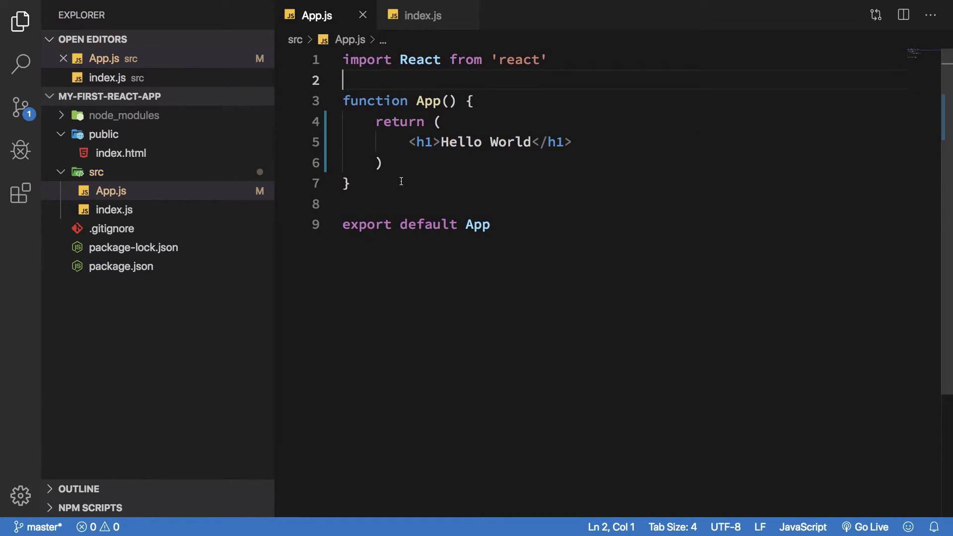
{"action": "key", "text": "Enter"}
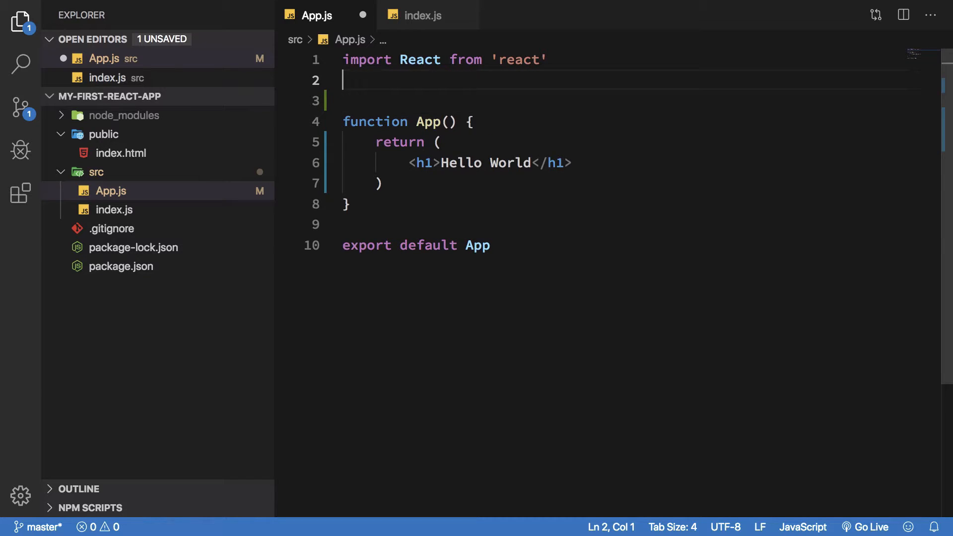
- Write an empty class MyComponent extends React.Component in App.js
{"action": "type", "text": "class"}
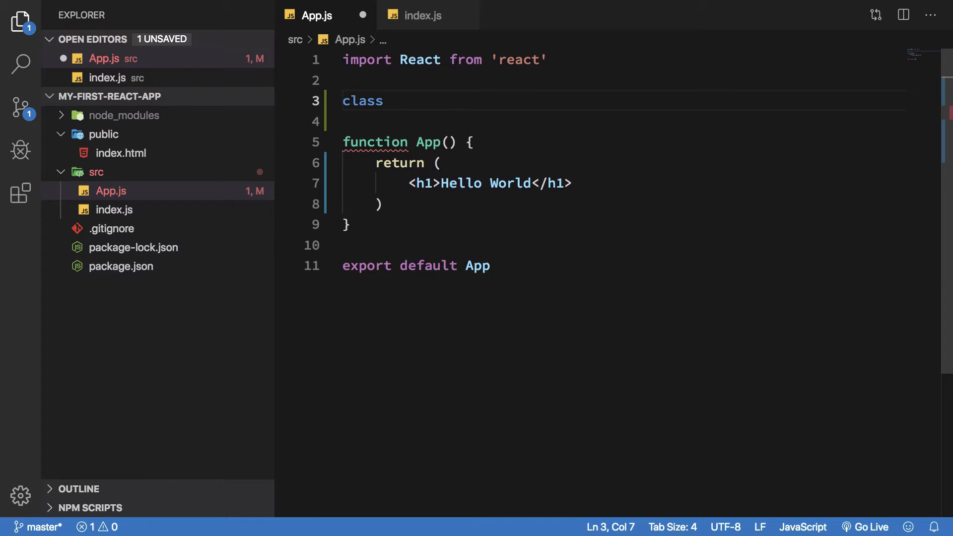
{"action": "type", "text": "MyCompo"}
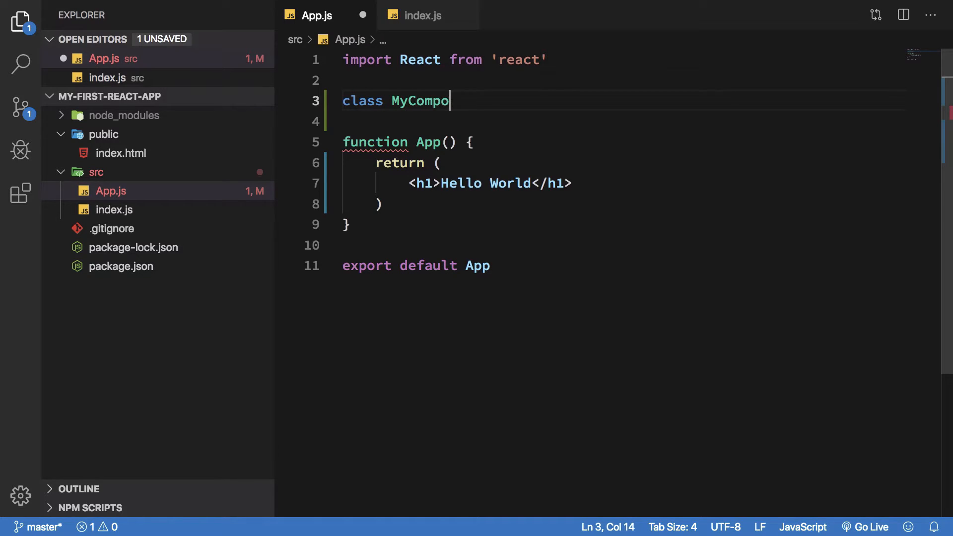
{"action": "type", "text": "nent extends React.Component {"}
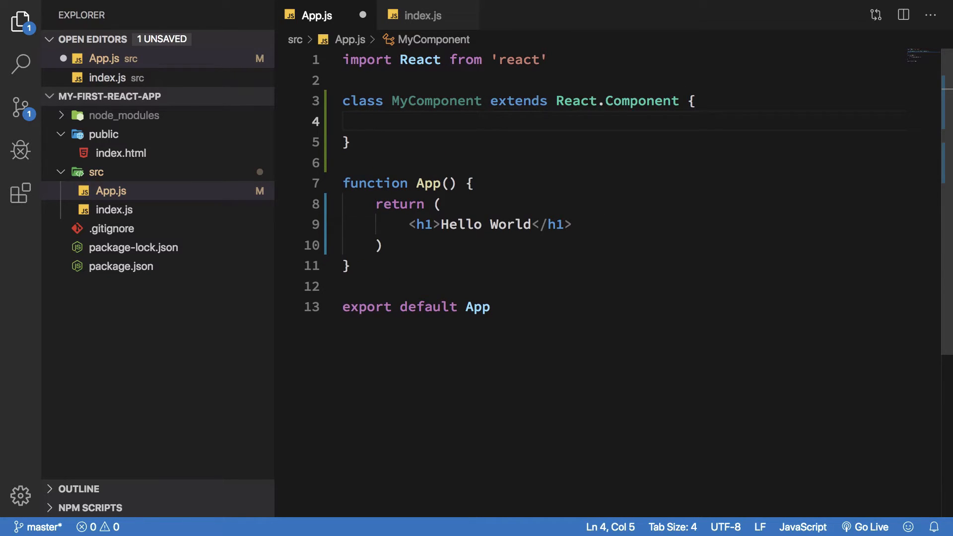
- Delete the empty MyComponent class, leaving the import, App function and export
{"action": "double_click", "coordinate": [375, 183]}
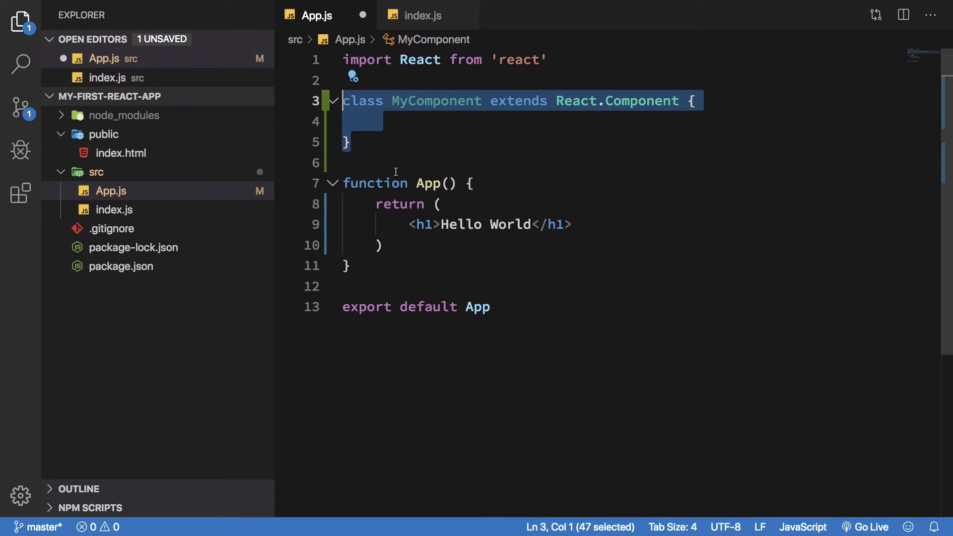
{"action": "left_click", "coordinate": [454, 121]}
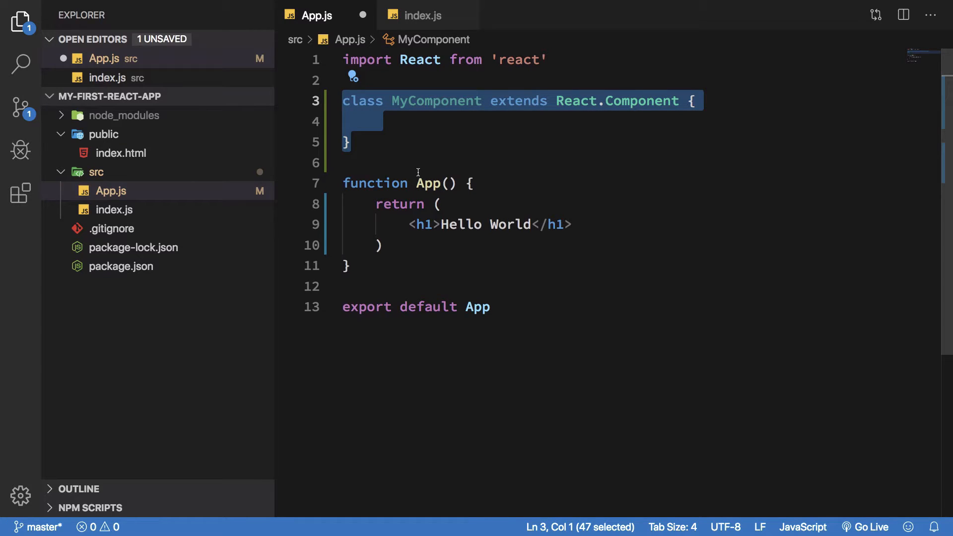
{"action": "key", "text": "Delete"}
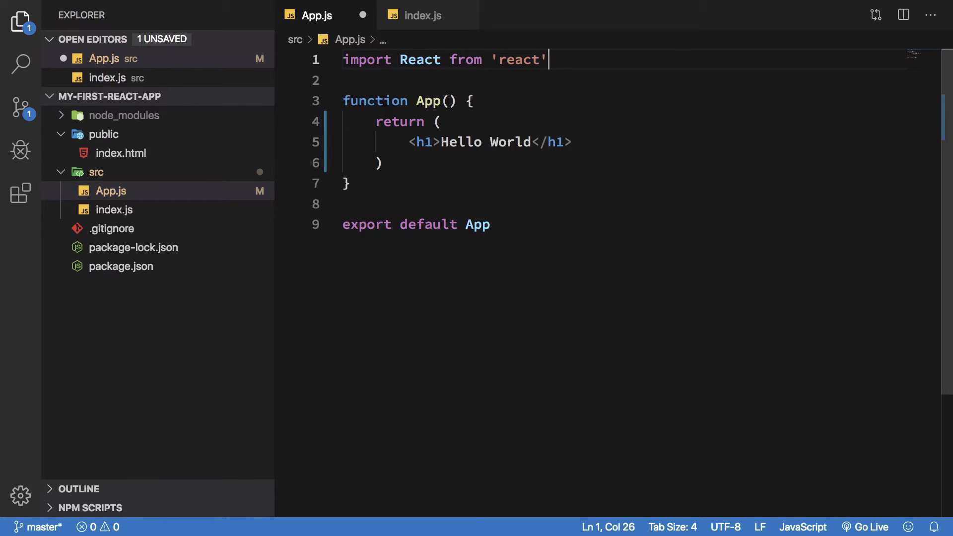
- Point out the React import and Hello World h1, then save App.js unchanged
{"action": "left_click", "coordinate": [415, 203]}
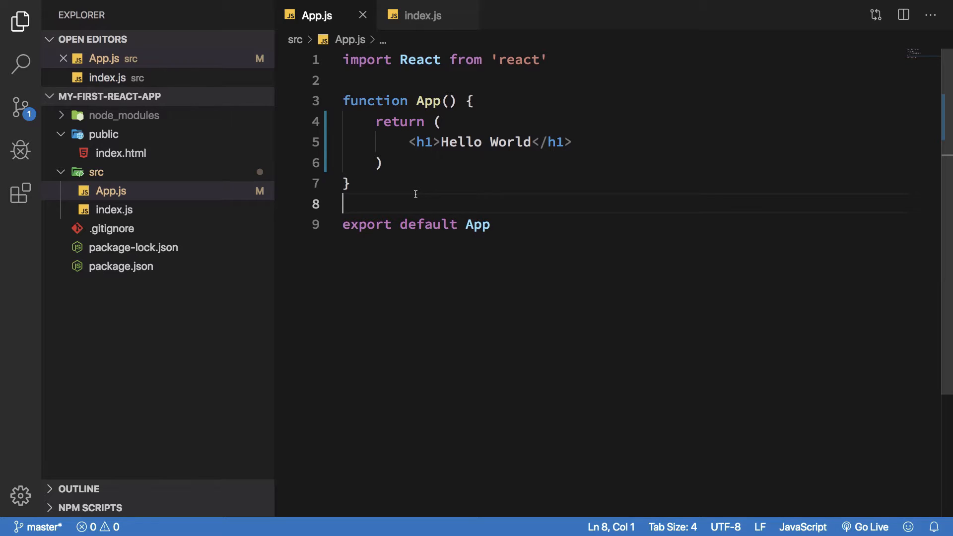
{"action": "double_click", "coordinate": [428, 101]}
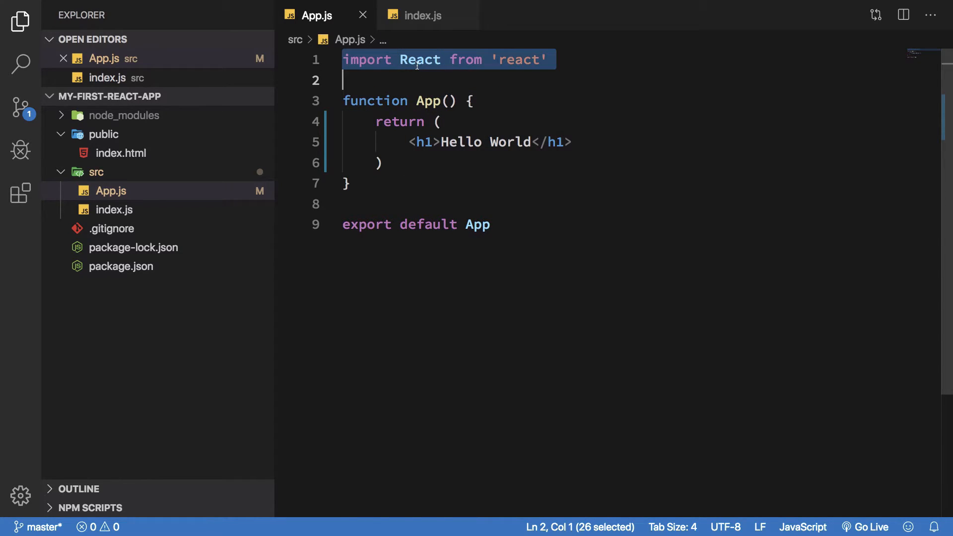
{"action": "key", "text": "Delete"}
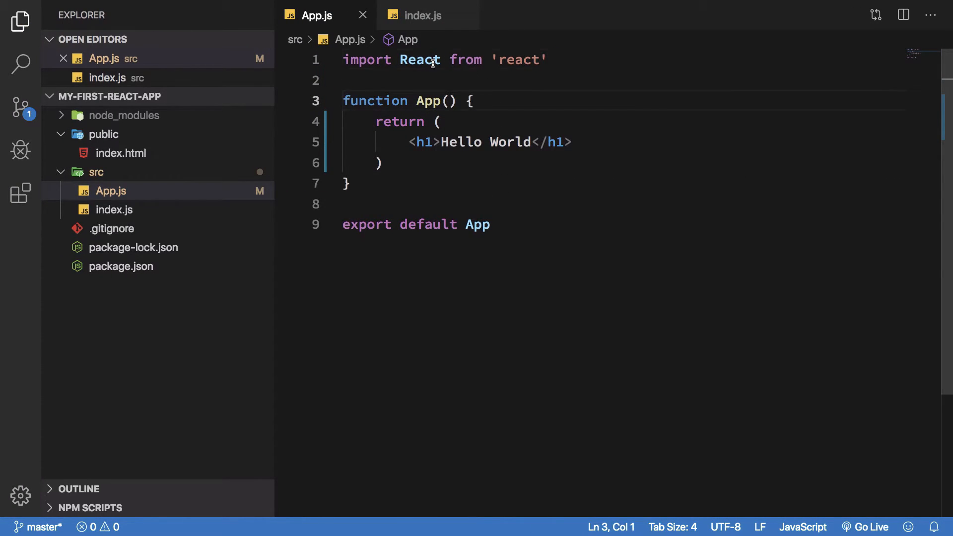
{"action": "double_click", "coordinate": [419, 60]}
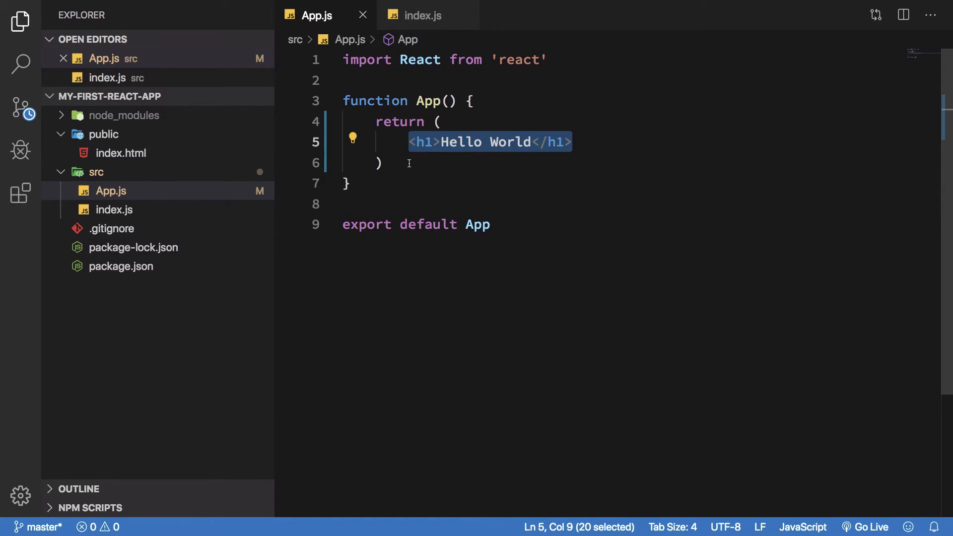
{"action": "key", "text": "Delete"}
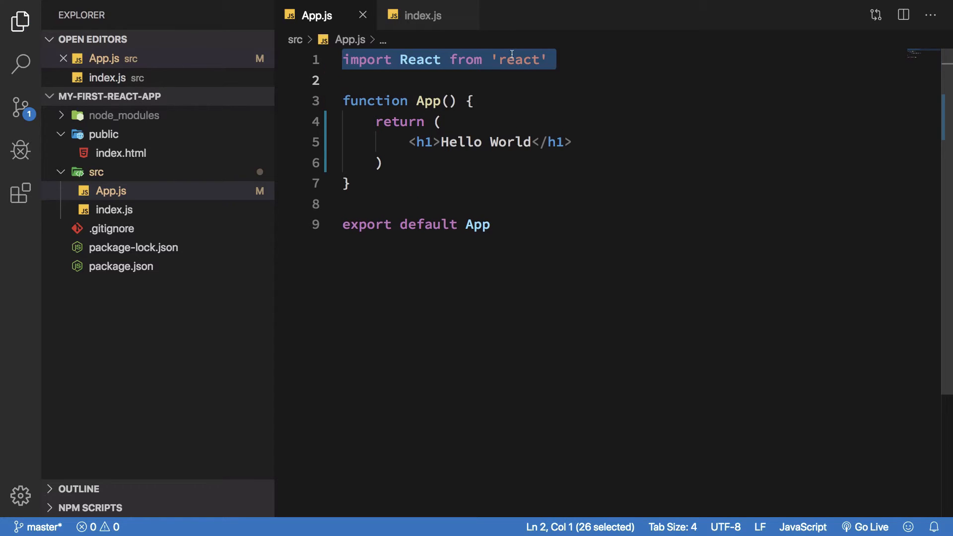
{"action": "mouse_move", "coordinate": [508, 103]}
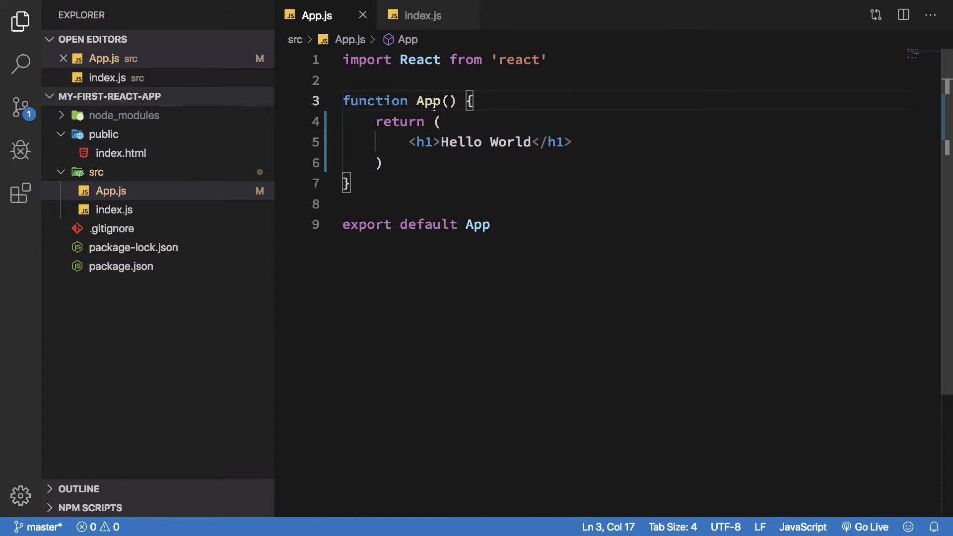
- Define function IAmAH1 above App returning the h1 'Wow This is so cool!'
{"action": "double_click", "coordinate": [478, 224]}
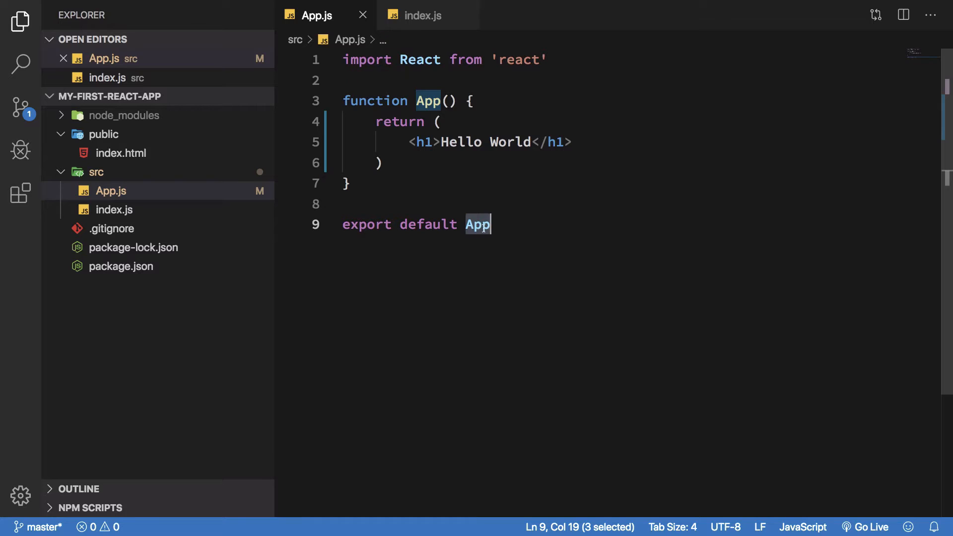
{"action": "key", "text": "enter"}
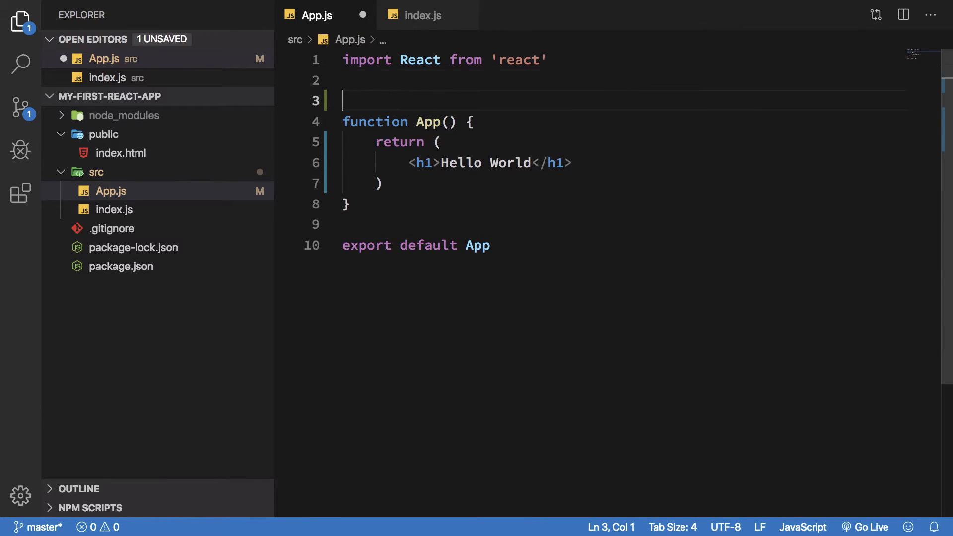
{"action": "type", "text": "function"}
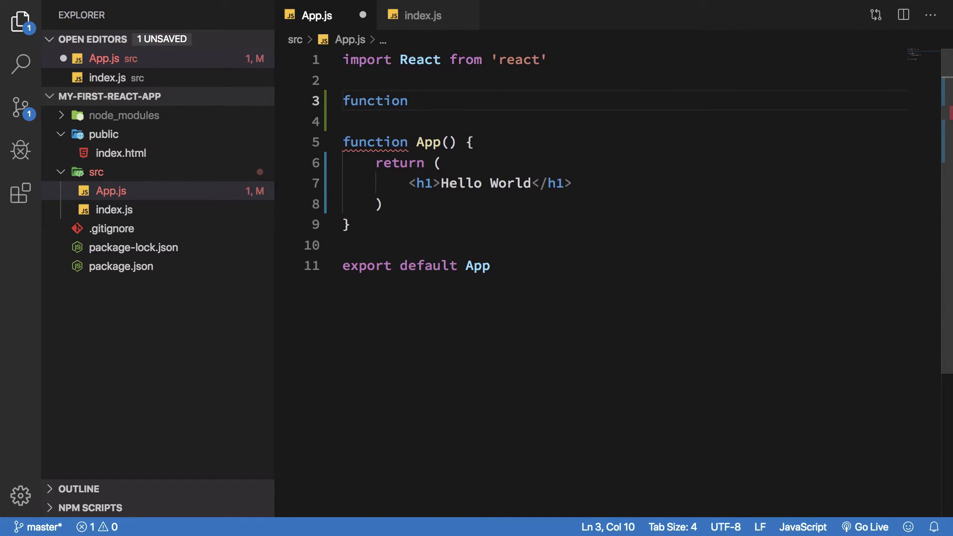
{"action": "type", "text": "IA"}
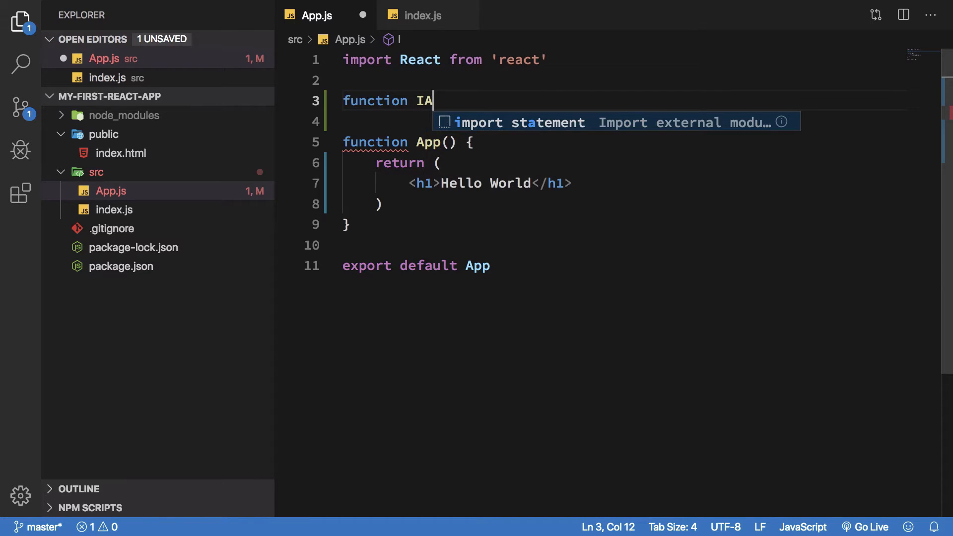
{"action": "type", "text": "mAH1() {"}
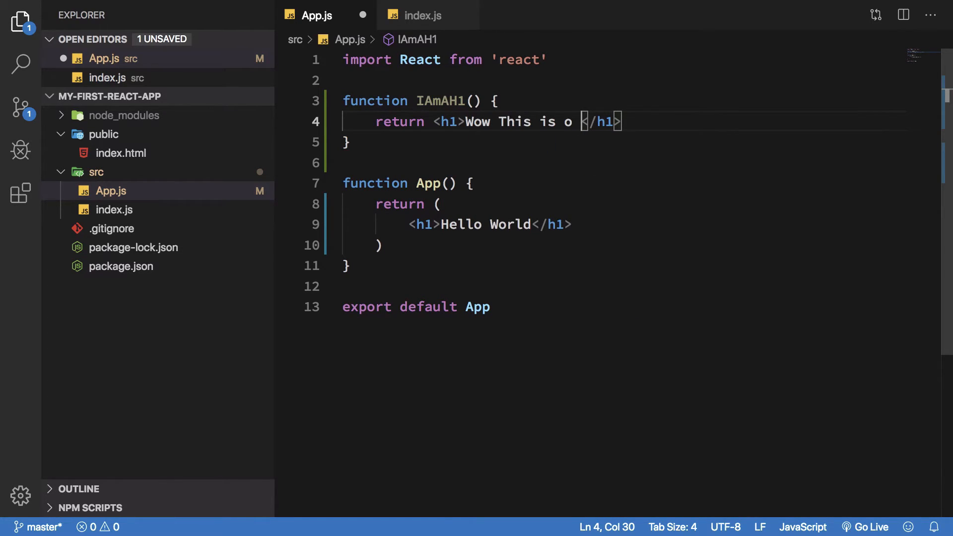
{"action": "type", "text": "so cool!"}
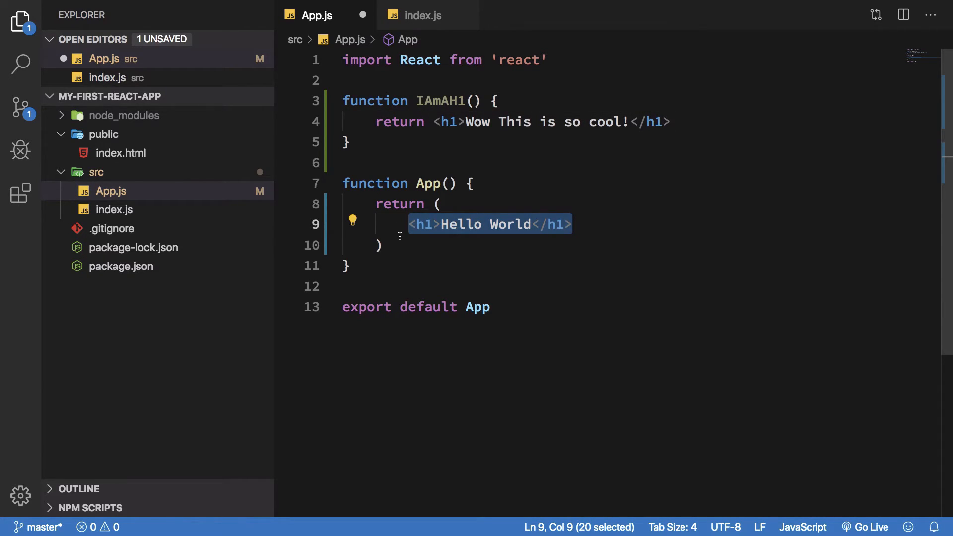
- Render <IAmAH1 /> inside App in place of the Hello World h1
{"action": "type", "text": "<IAmAH1 />"}
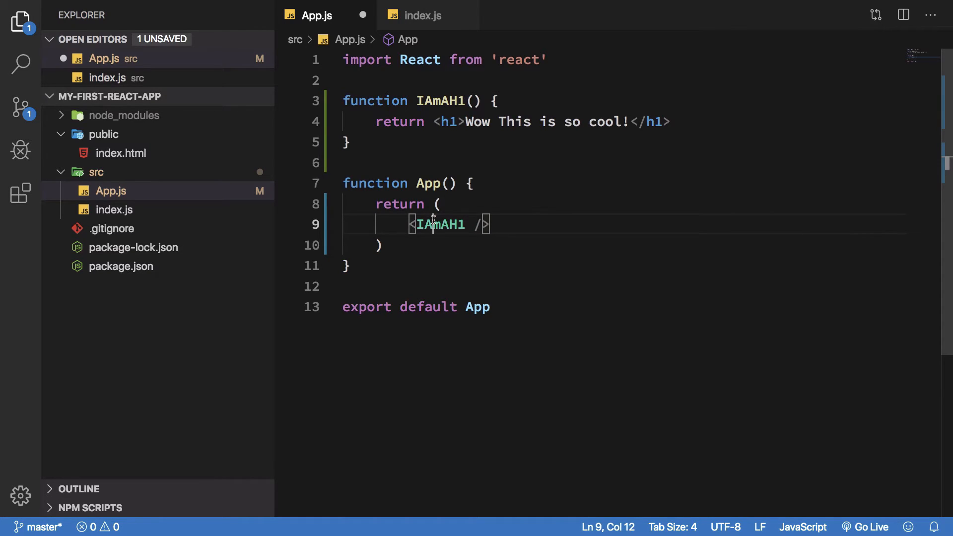
- Briefly lowercase the component name, restore it to IAmAH1 and save App.js
{"action": "double_click", "coordinate": [439, 225]}
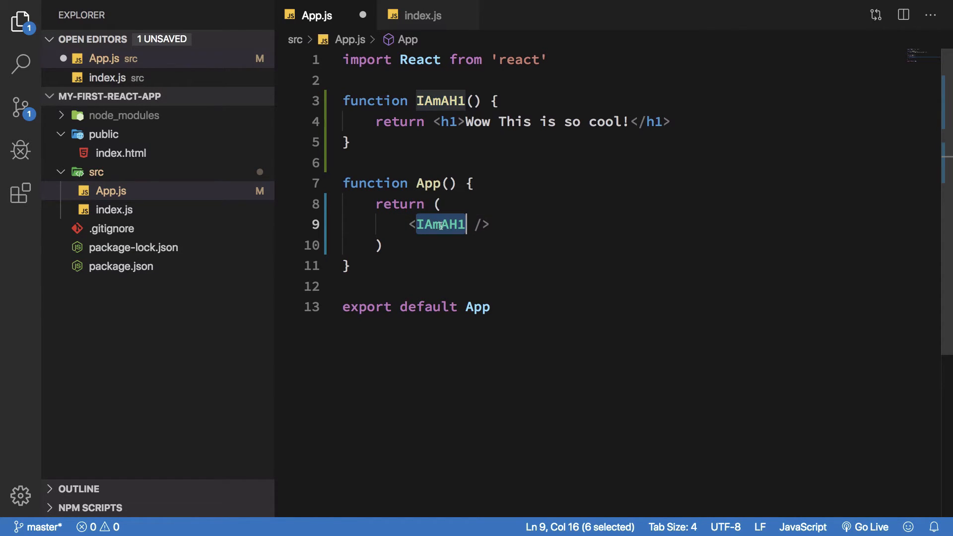
{"action": "mouse_move", "coordinate": [449, 121]}
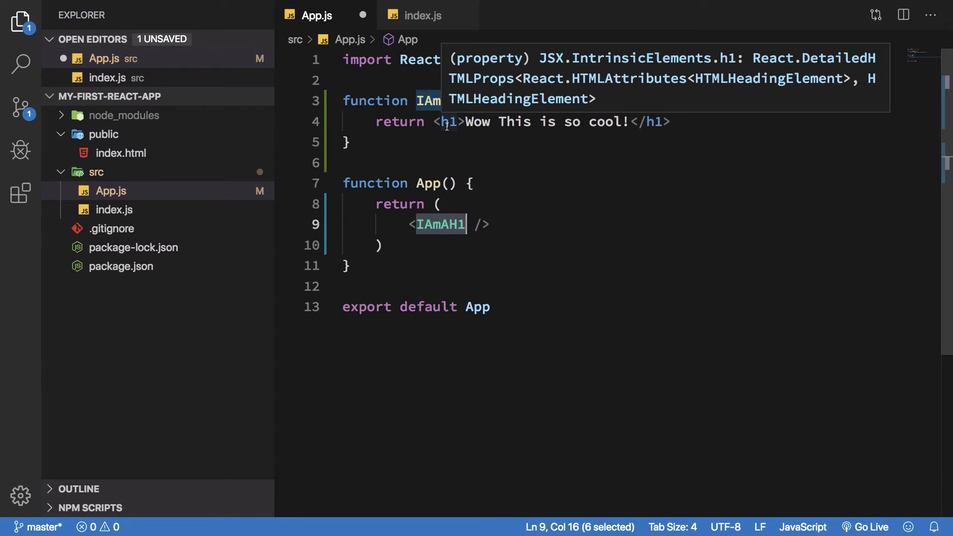
{"action": "left_click", "coordinate": [438, 100]}
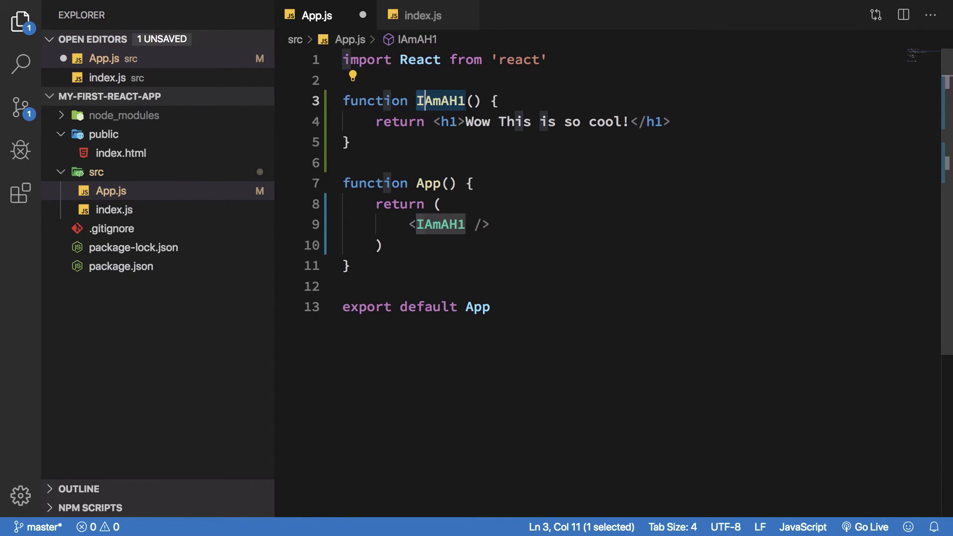
{"action": "double_click", "coordinate": [439, 224]}
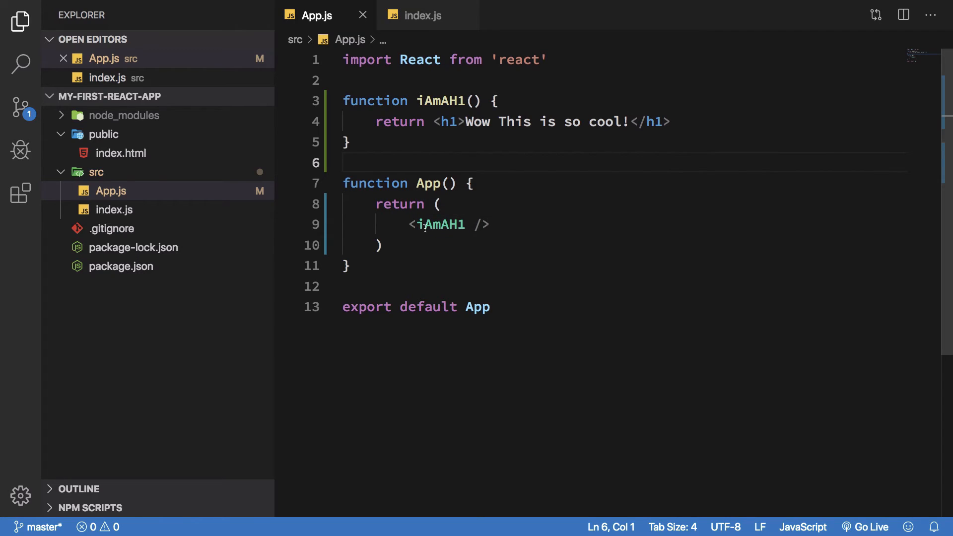
{"action": "key", "text": "Backspace"}
{"action": "type", "text": "I"}
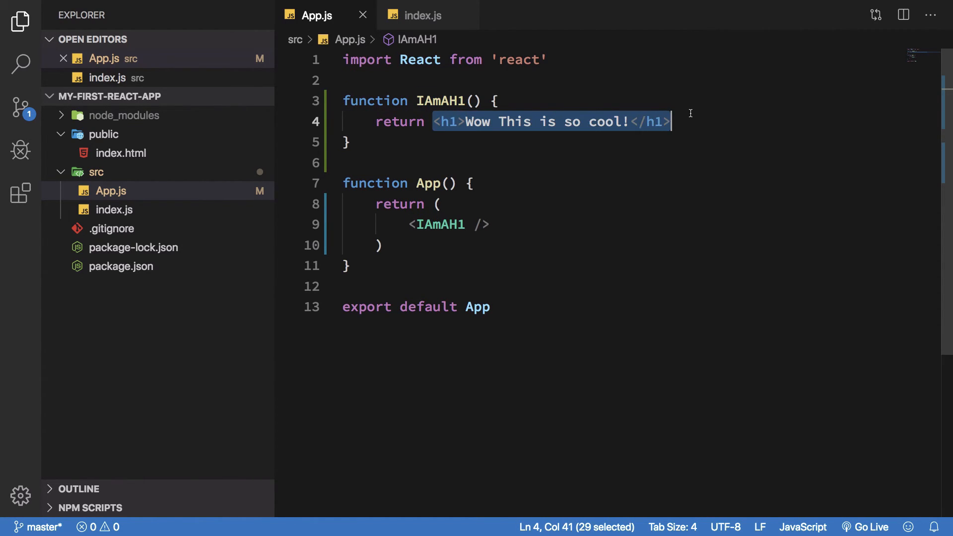
{"action": "left_click", "coordinate": [448, 121]}
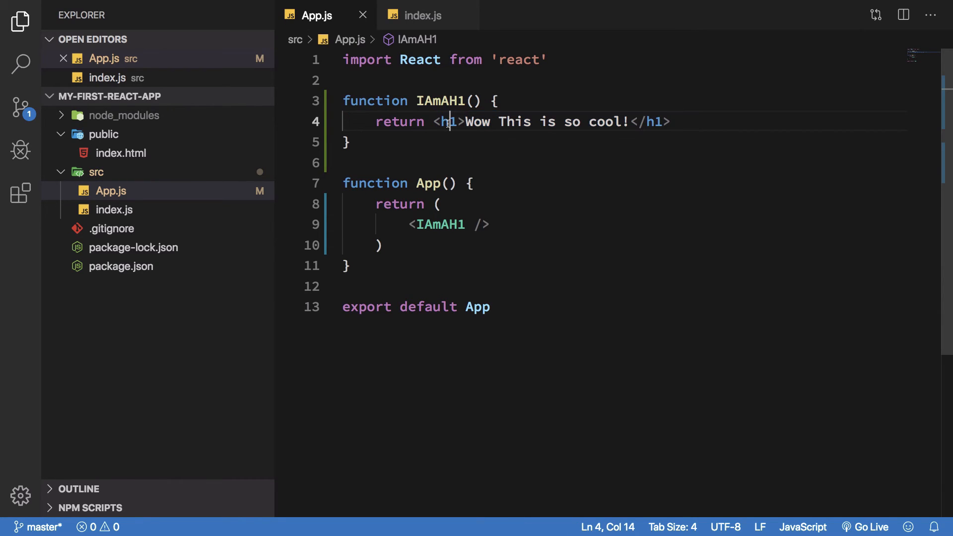
{"action": "type", "text": "\""}
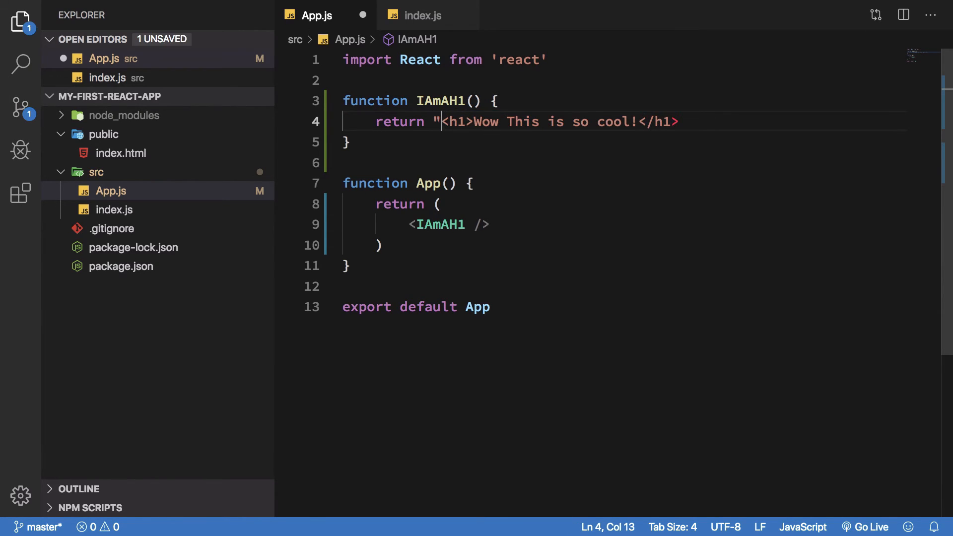
{"action": "key", "text": "Backspace"}
{"action": "type", "text": "("}
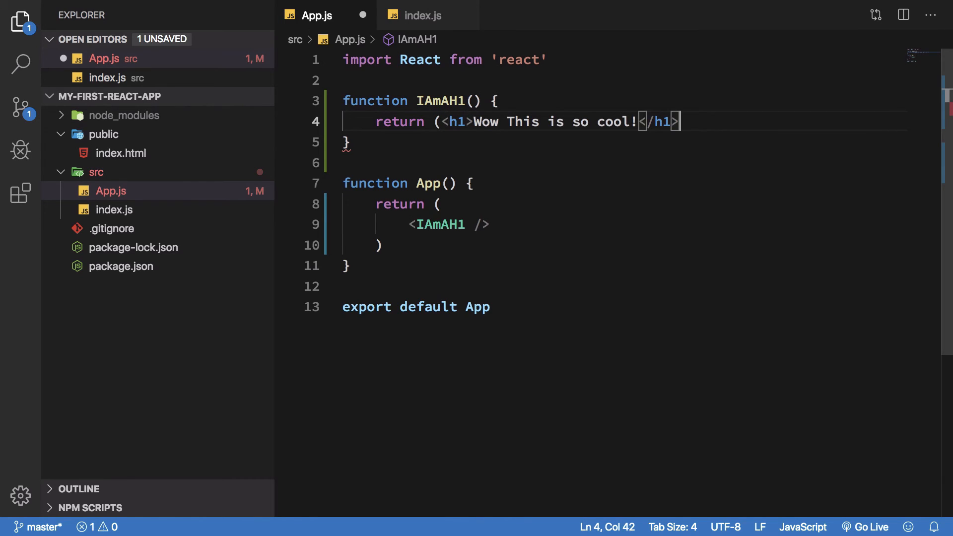
{"action": "key", "text": "Enter"}
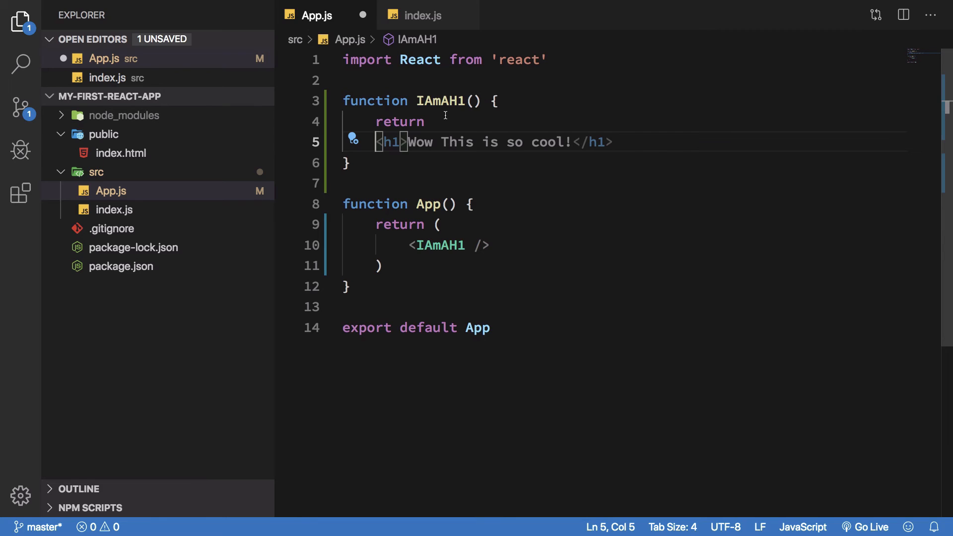
{"action": "type", "text": ";"}
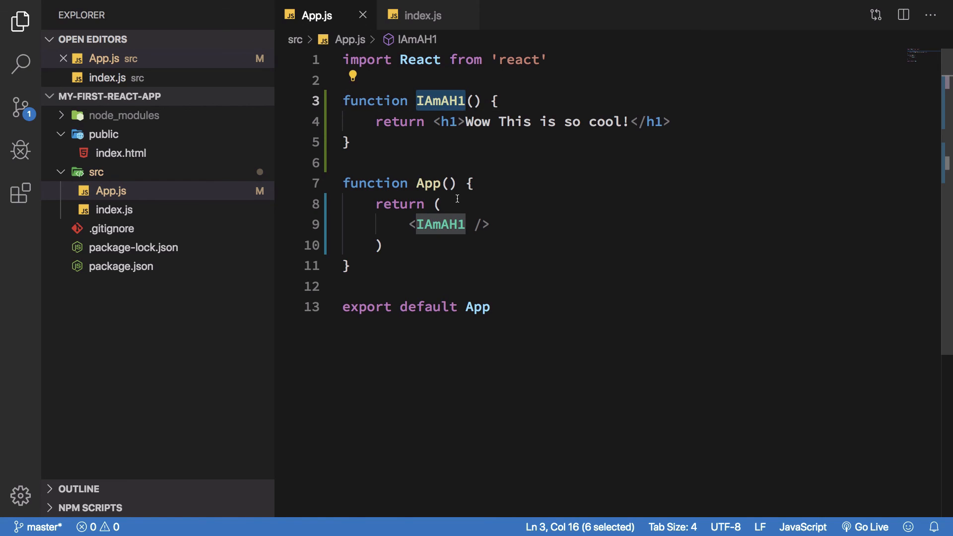
{"action": "left_click", "coordinate": [437, 203]}
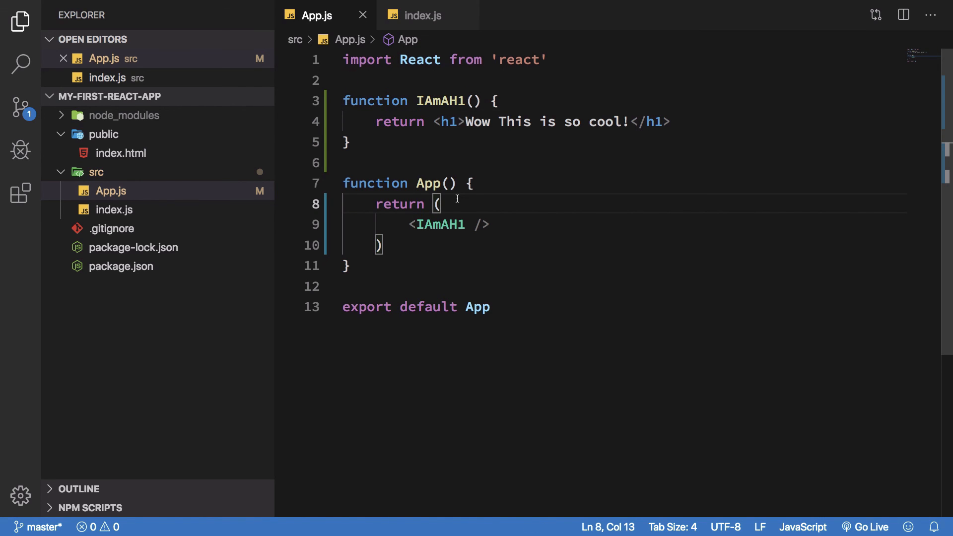